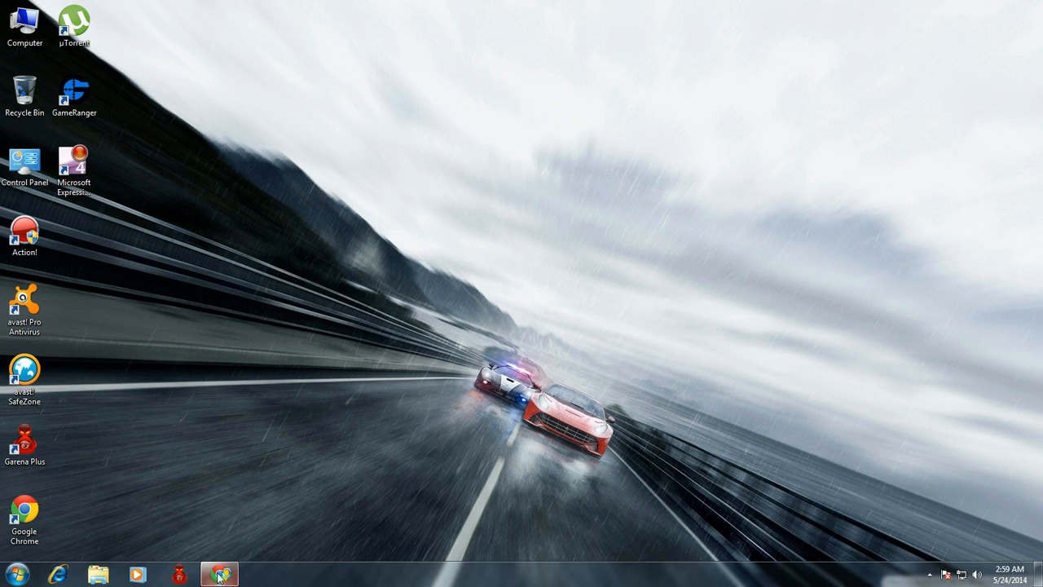
Launch Google Chrome from the desktop to the Google home page.
click(218, 572)
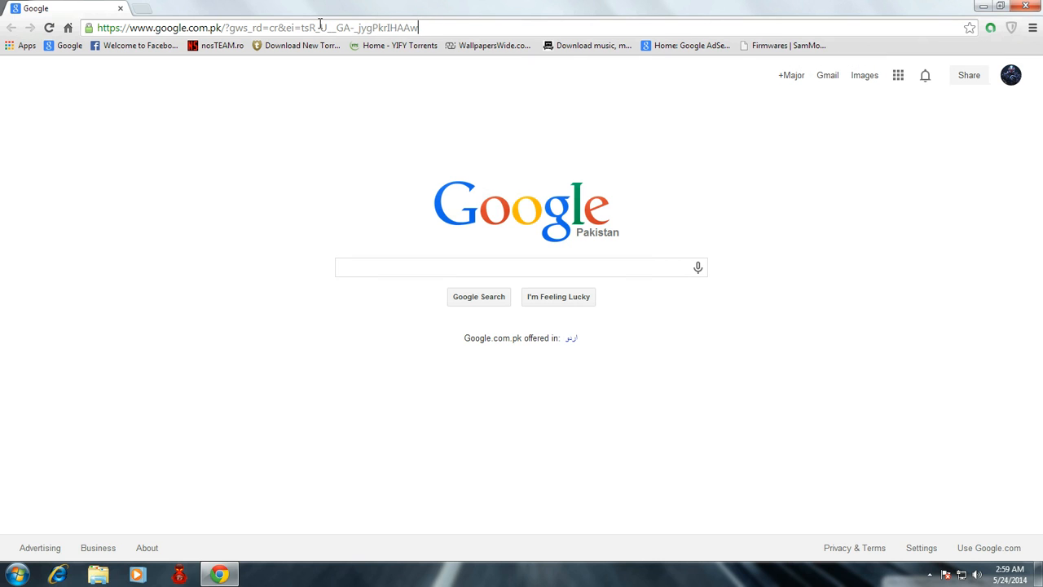
text(http://thepiratebay.se/torrent/6357312)
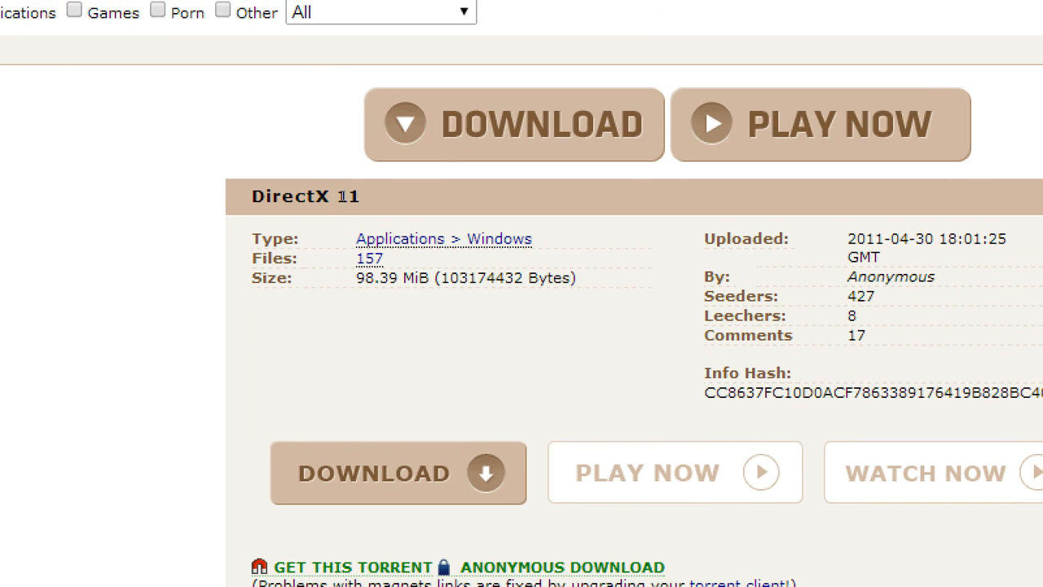
scroll(down, 3)
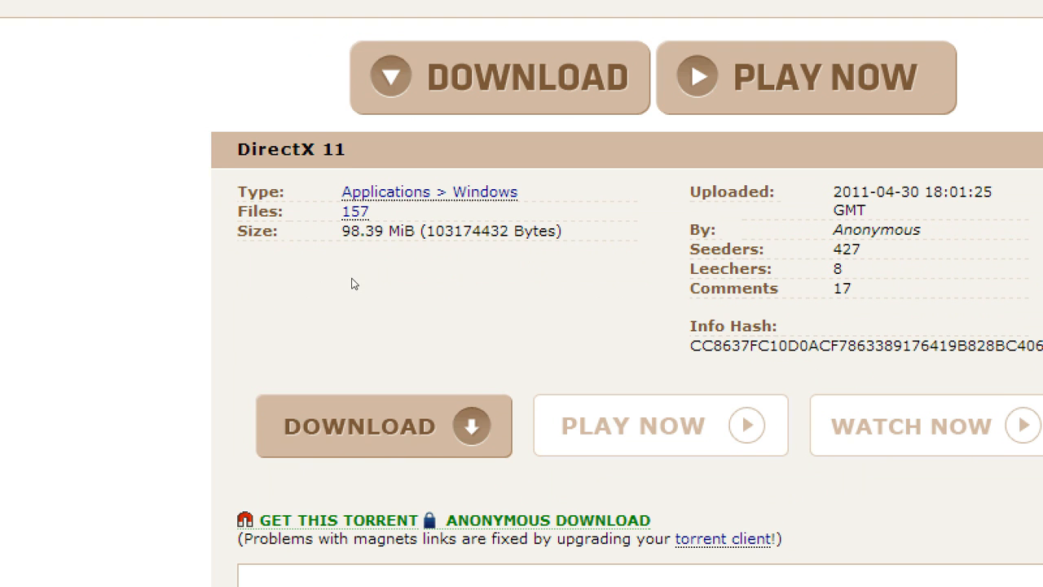
scroll(down, 3)
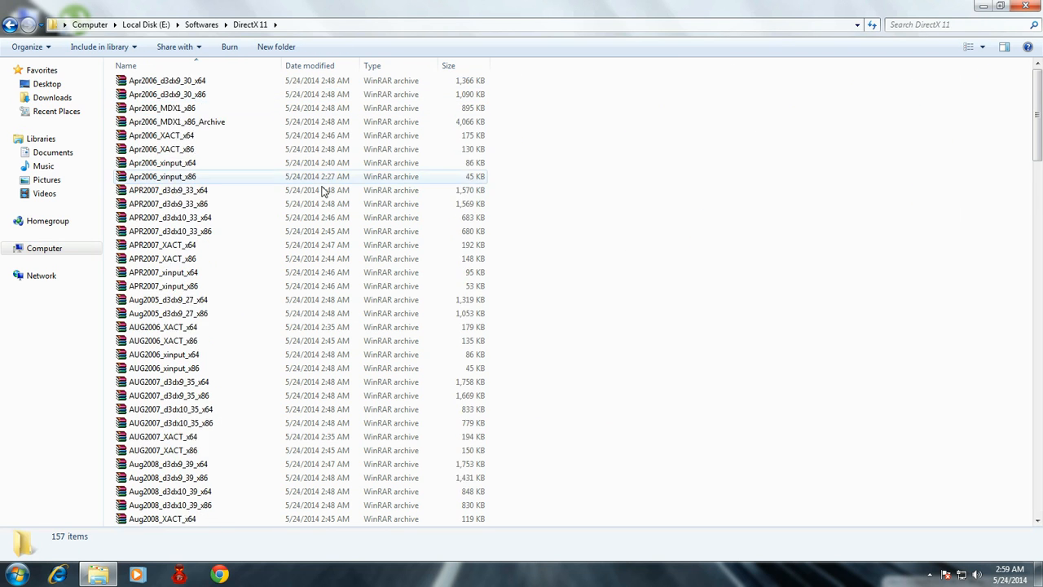
scroll(down, 3)
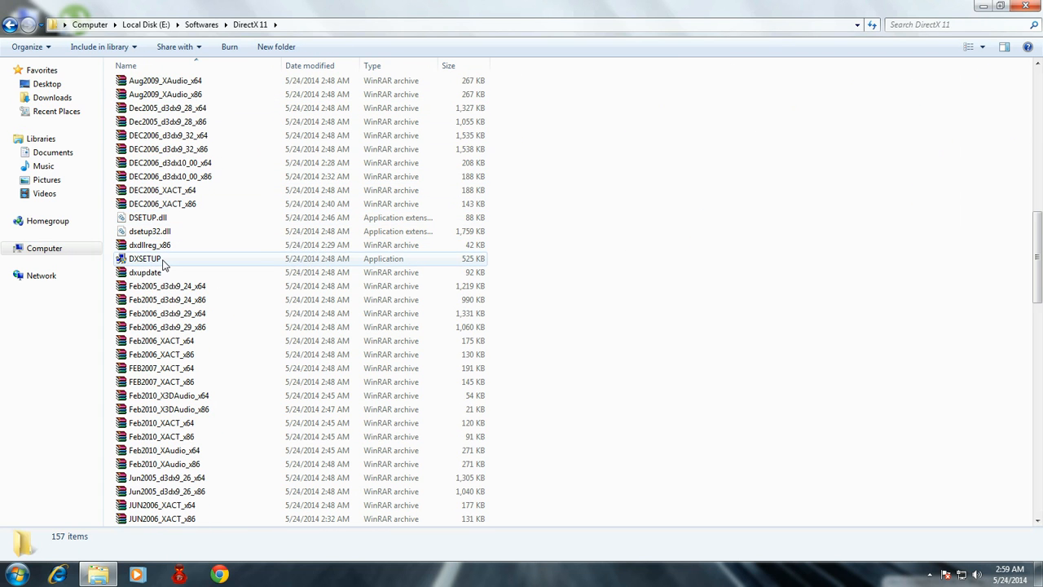
Start DXSETUP from the DirectX11 folder so the setup welcome appears.
click(147, 258)
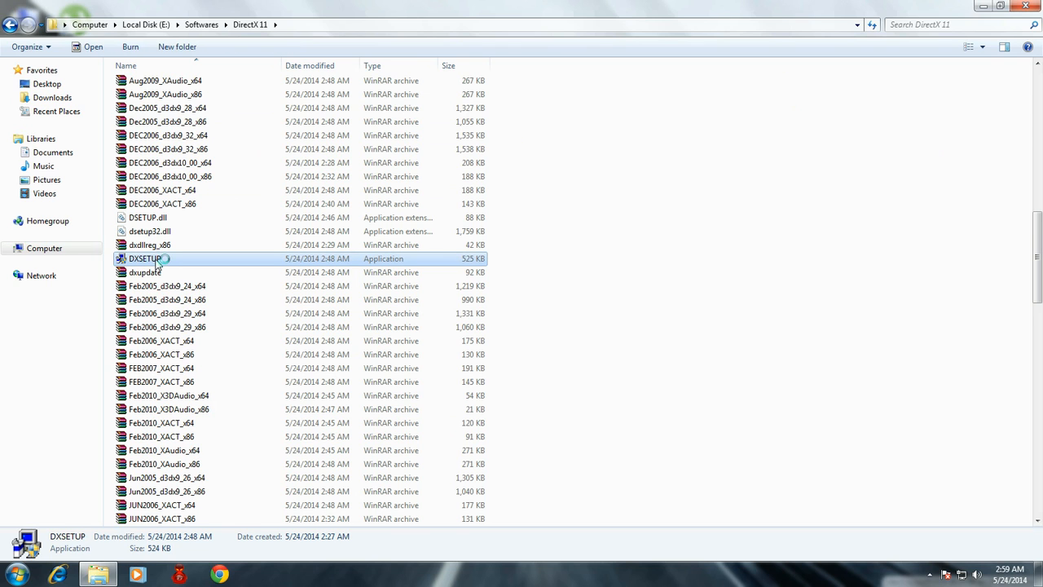
double_click(146, 257)
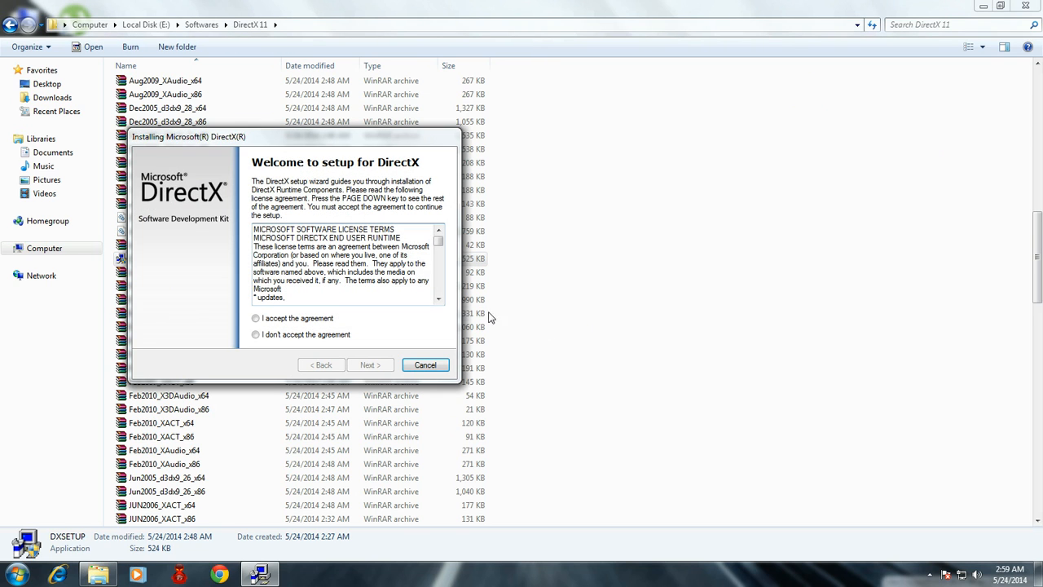
Accept the license, install the DirectX runtime components, and finish the wizard.
click(256, 318)
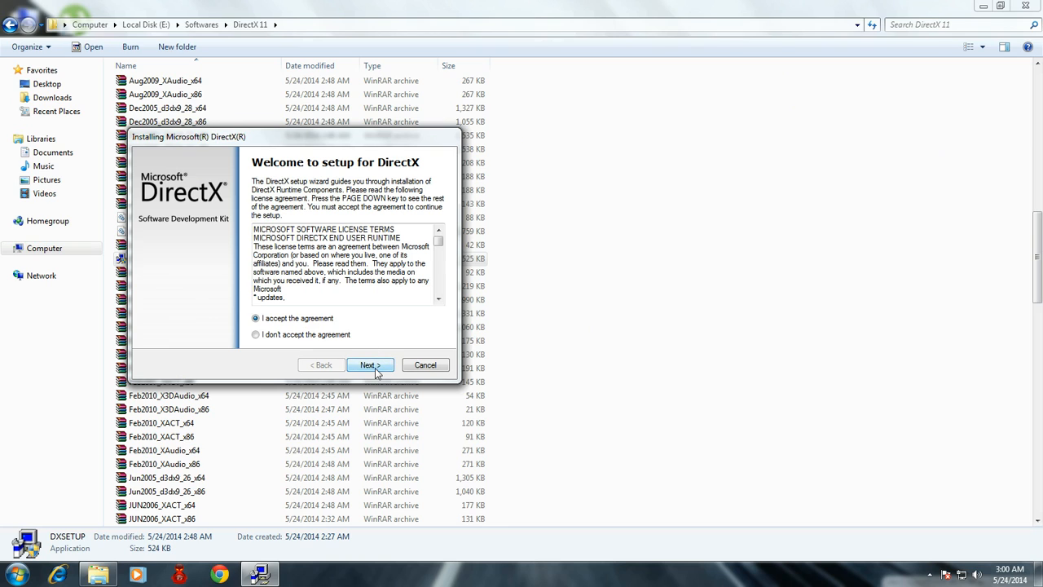
click(370, 365)
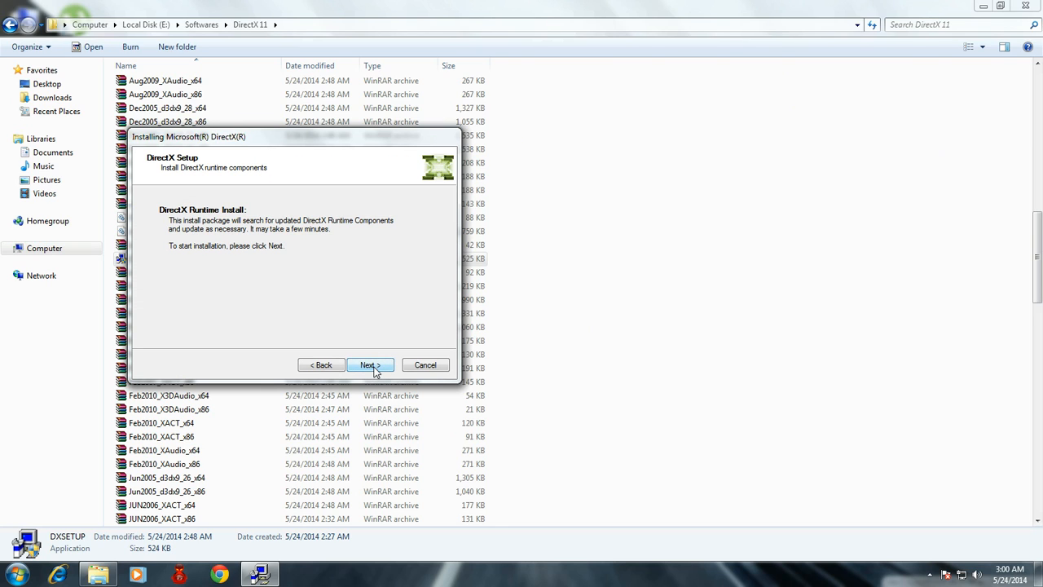
click(369, 365)
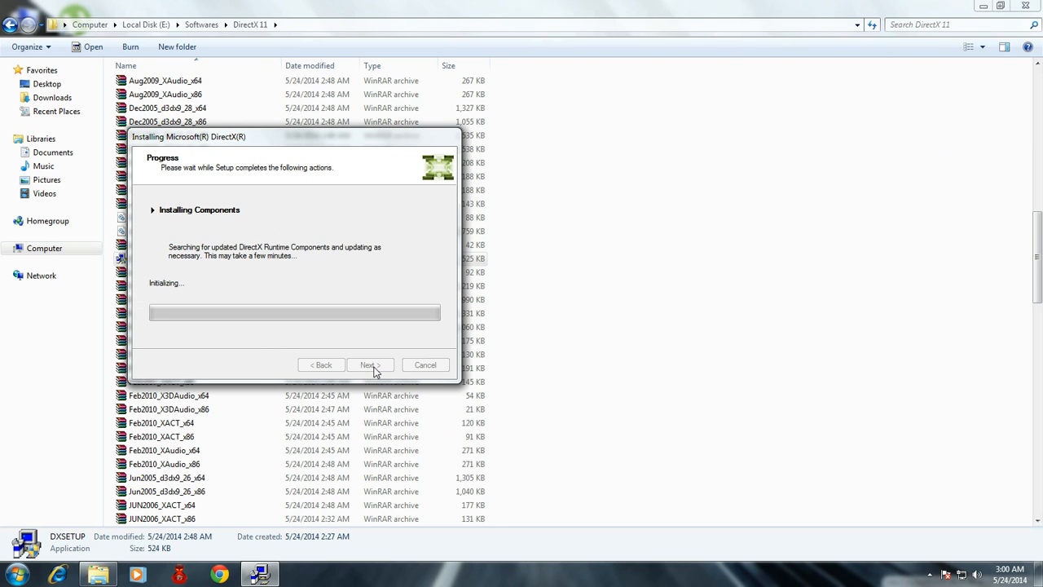
mouse_move(257, 297)
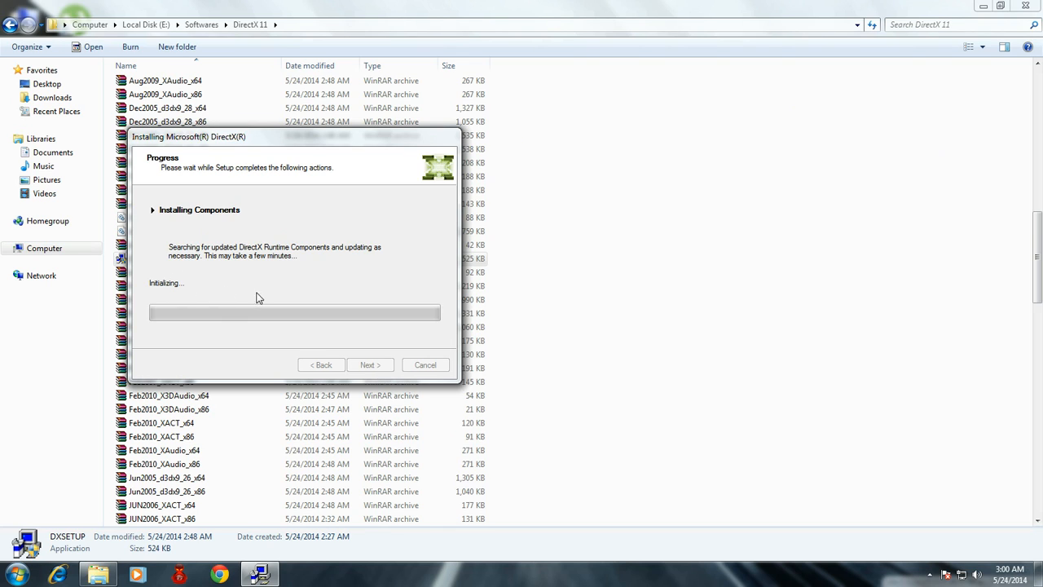
mouse_move(262, 296)
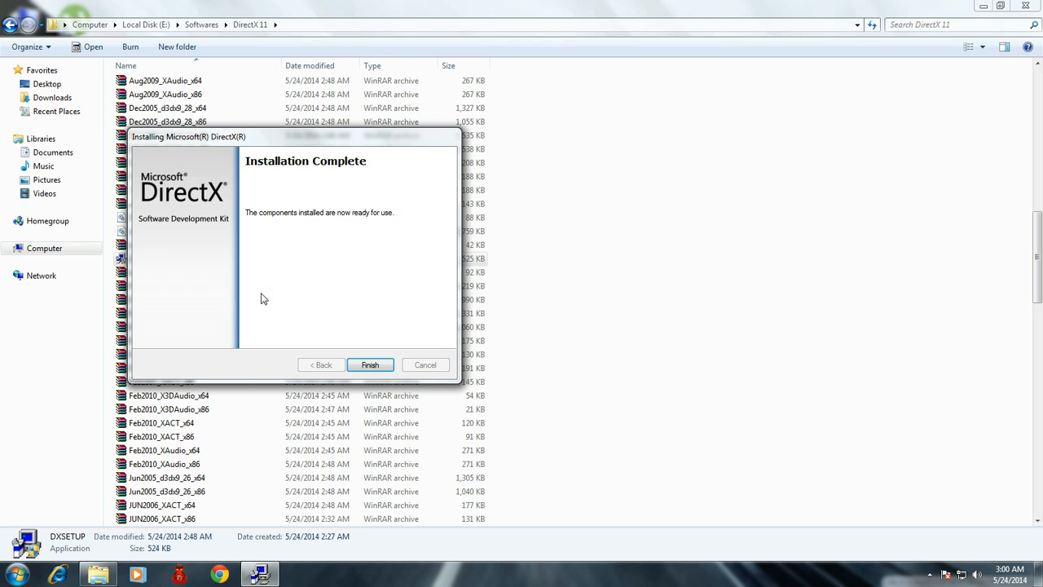
click(370, 365)
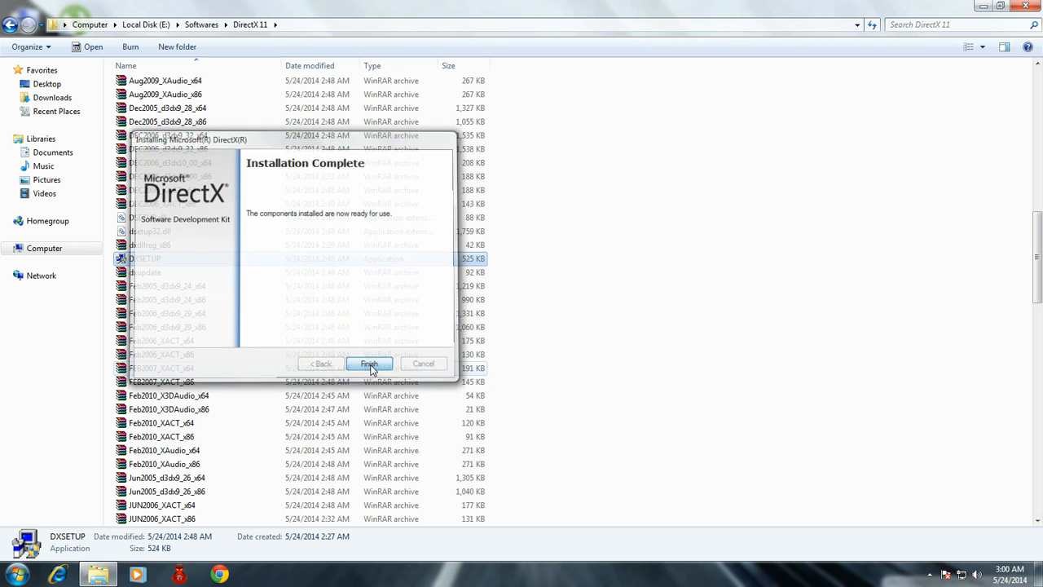
Launch t6mp from the Call of Duty Black Ops 2 folder and cancel its sign-in prompt.
click(368, 363)
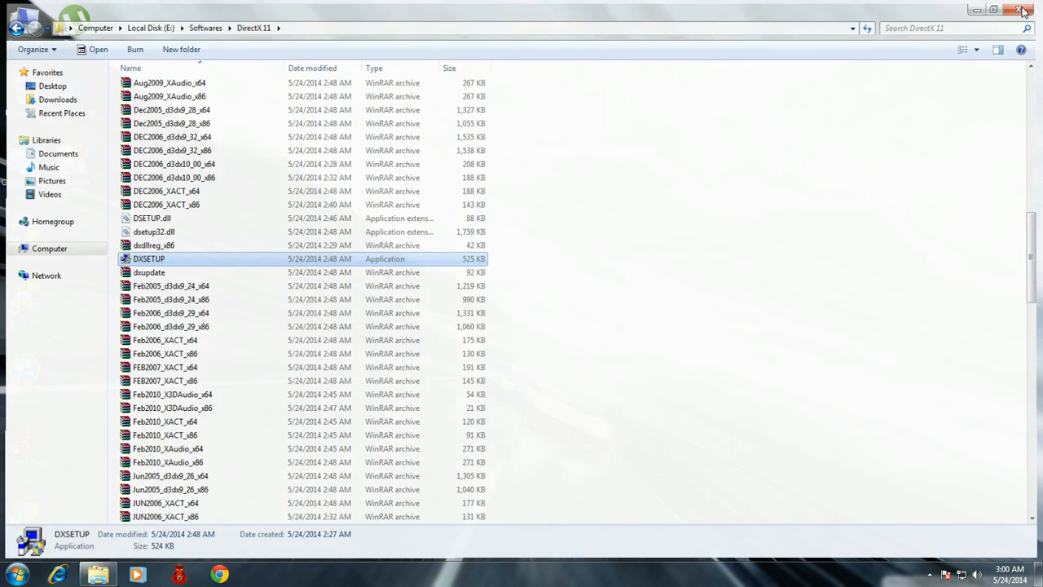
click(1023, 10)
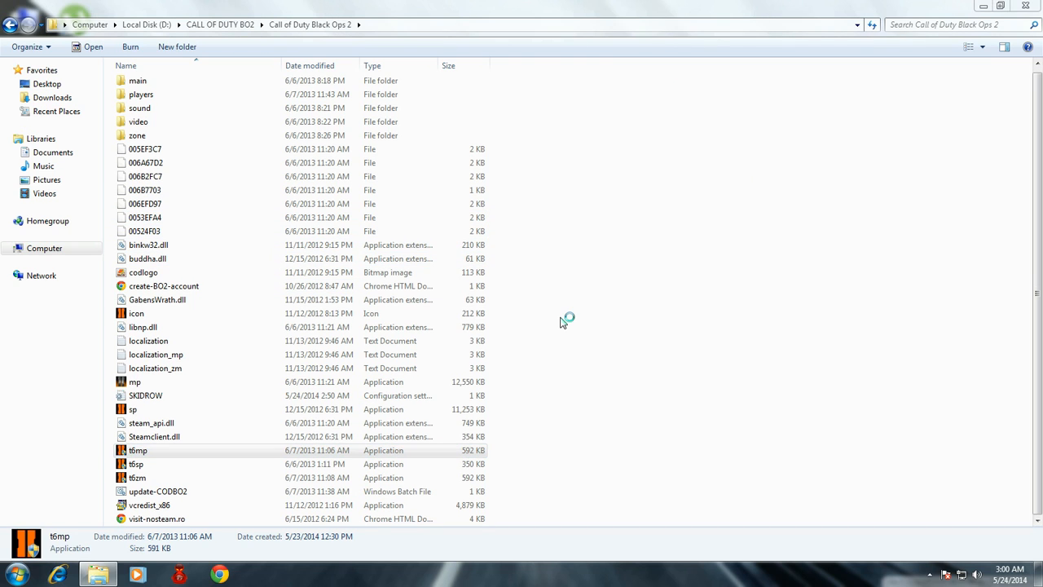
double_click(138, 449)
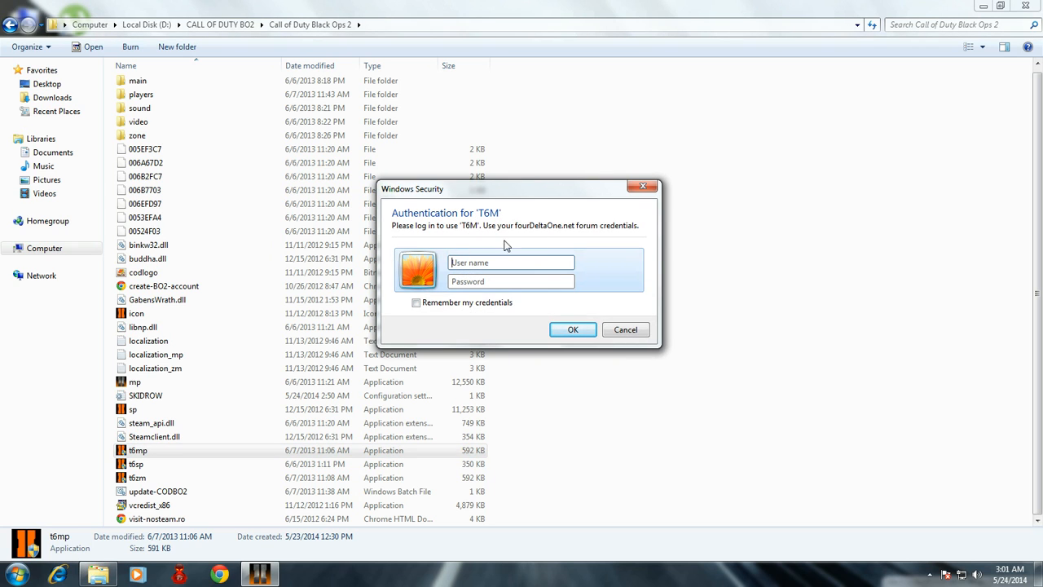
mouse_move(531, 314)
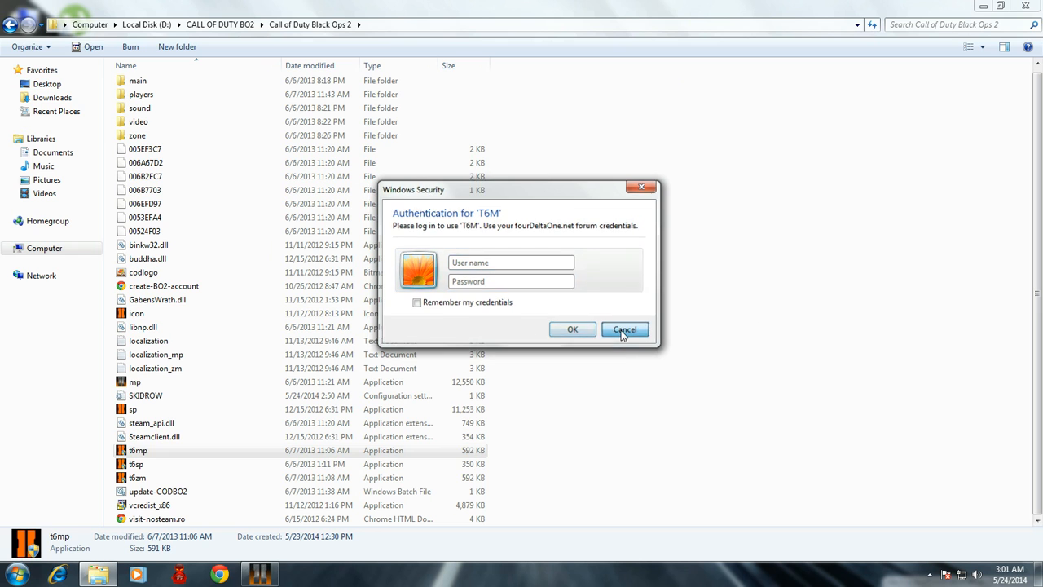
click(624, 329)
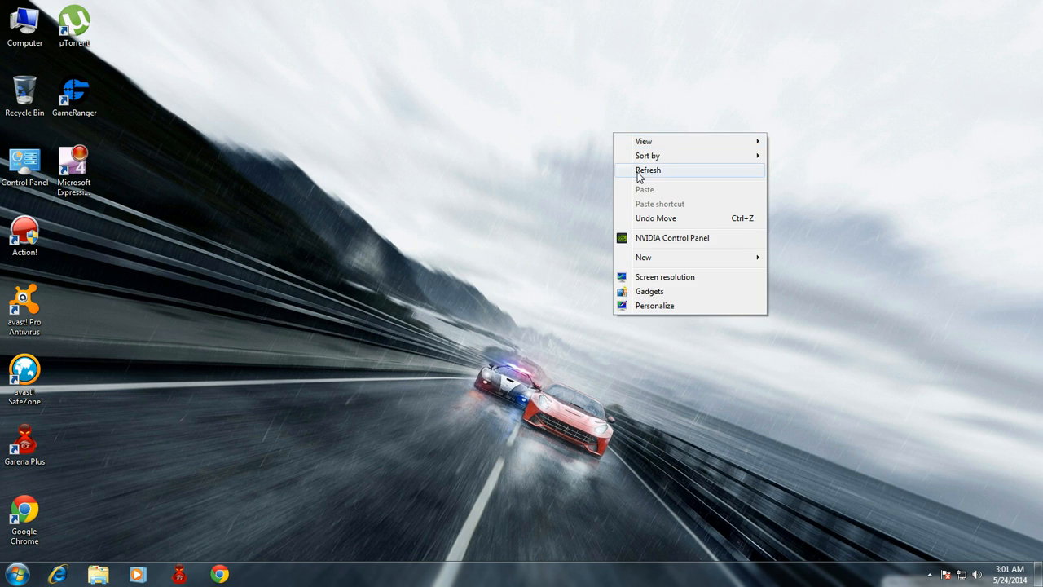
Refresh the desktop from its context menu, leaving only wallpaper and icons.
click(648, 170)
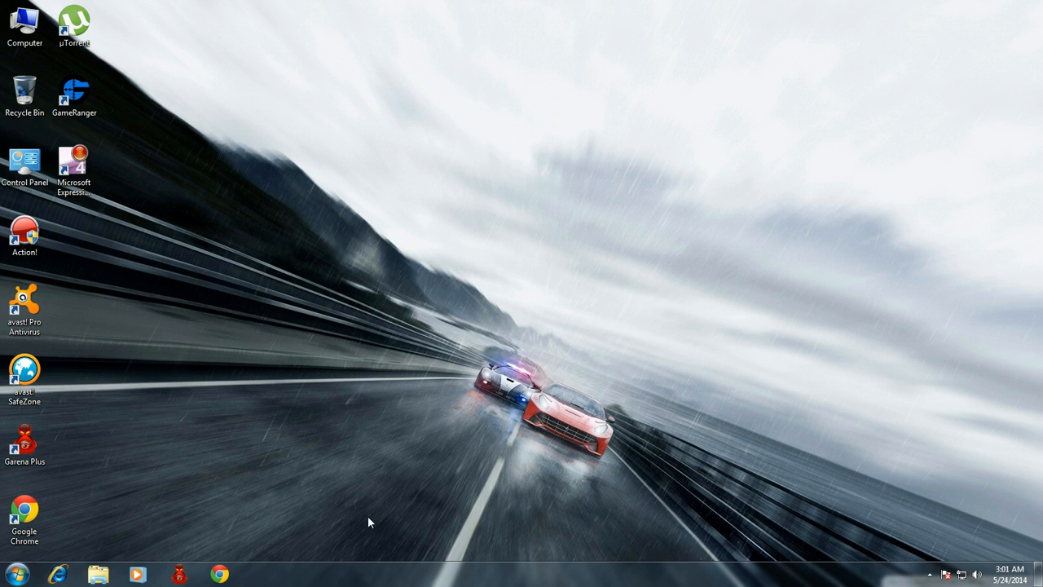
mouse_move(668, 518)
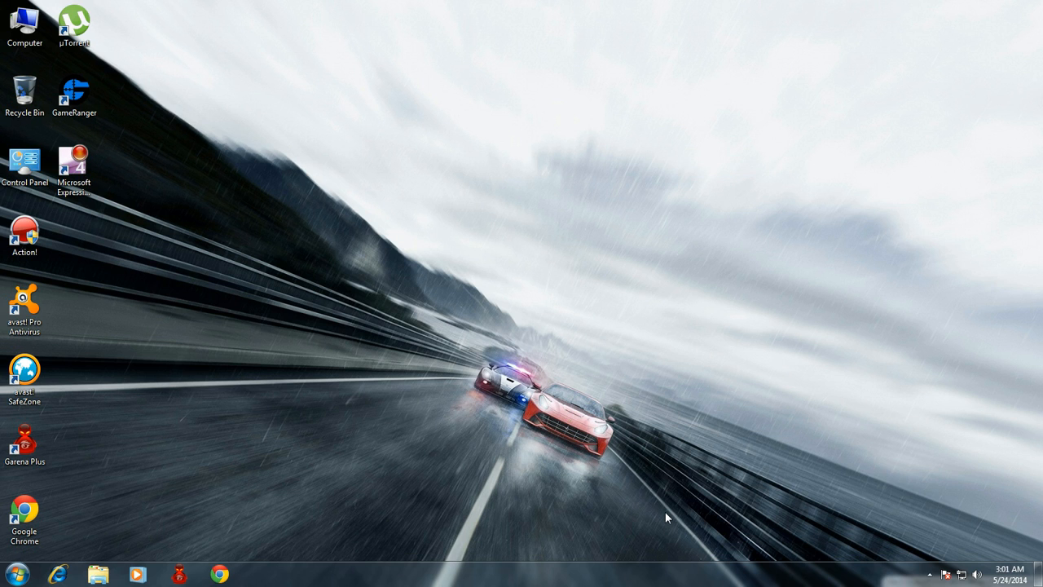